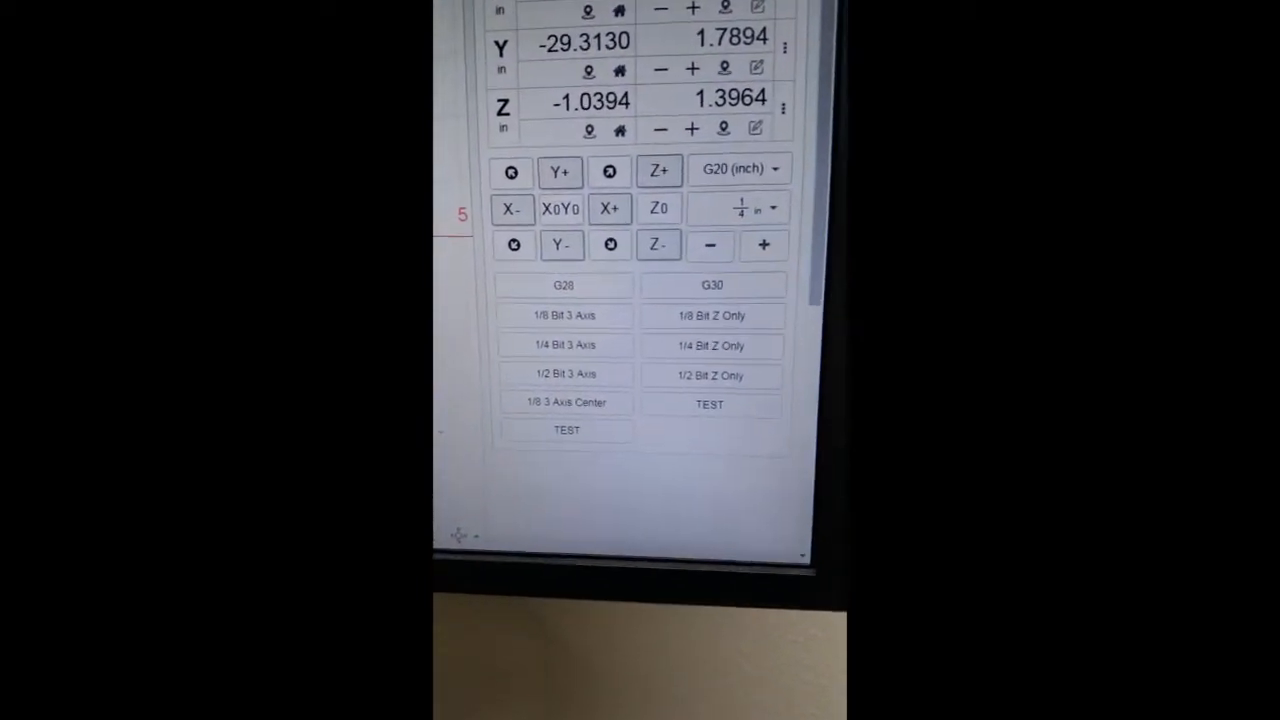
Run the '1/8 Bit 3 Axis' probing macro from the Macro widget.
scroll("down", 3)
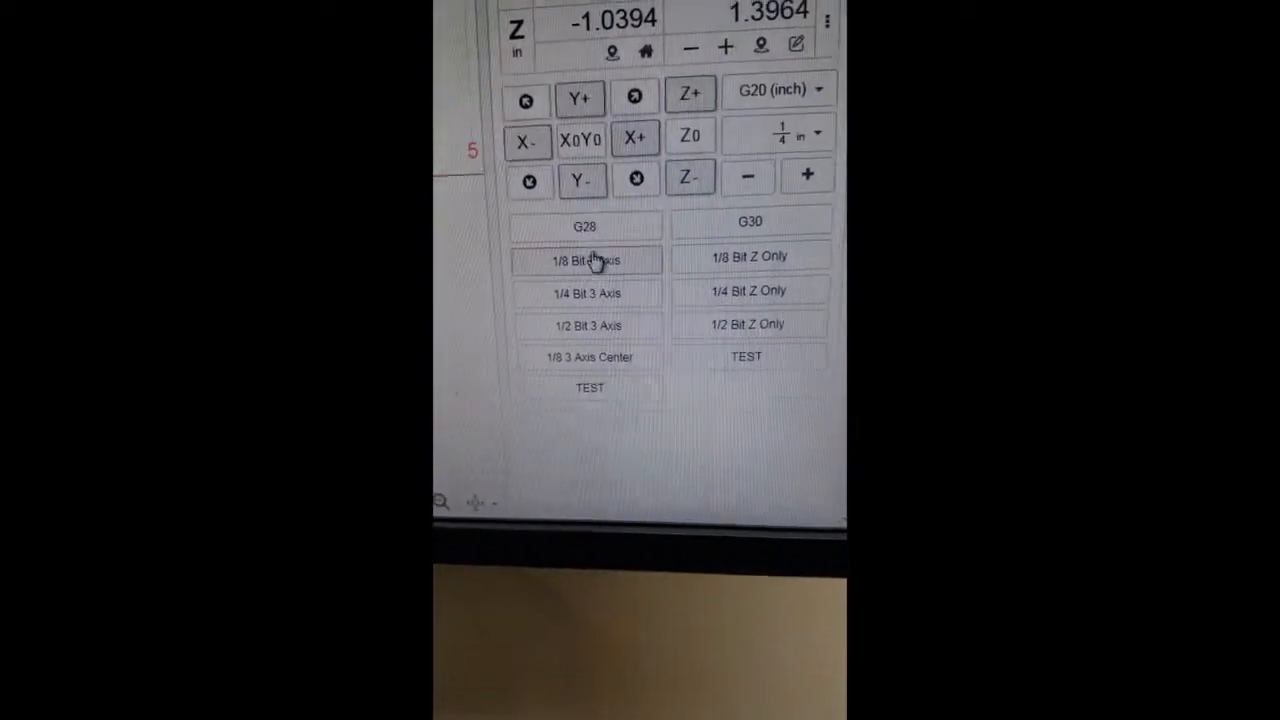
left_click(589, 260)
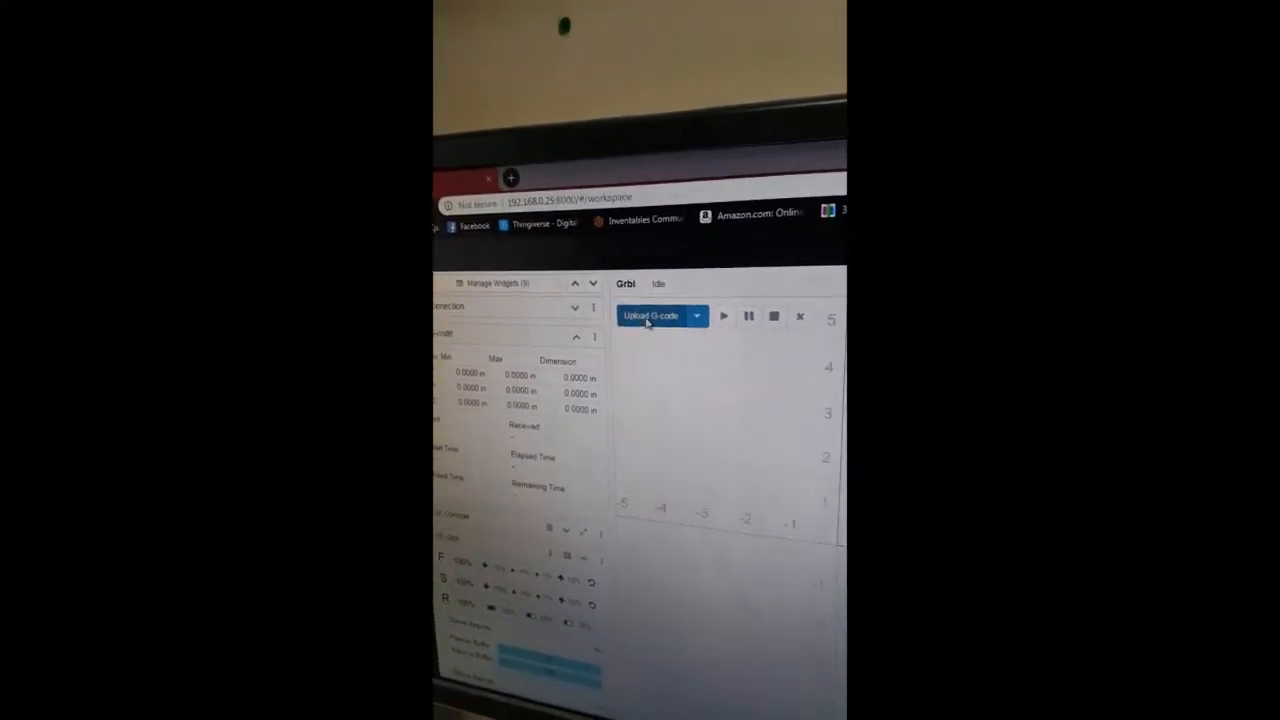
Open the Upload G-code file chooser from the workspace toolbar.
left_click(651, 316)
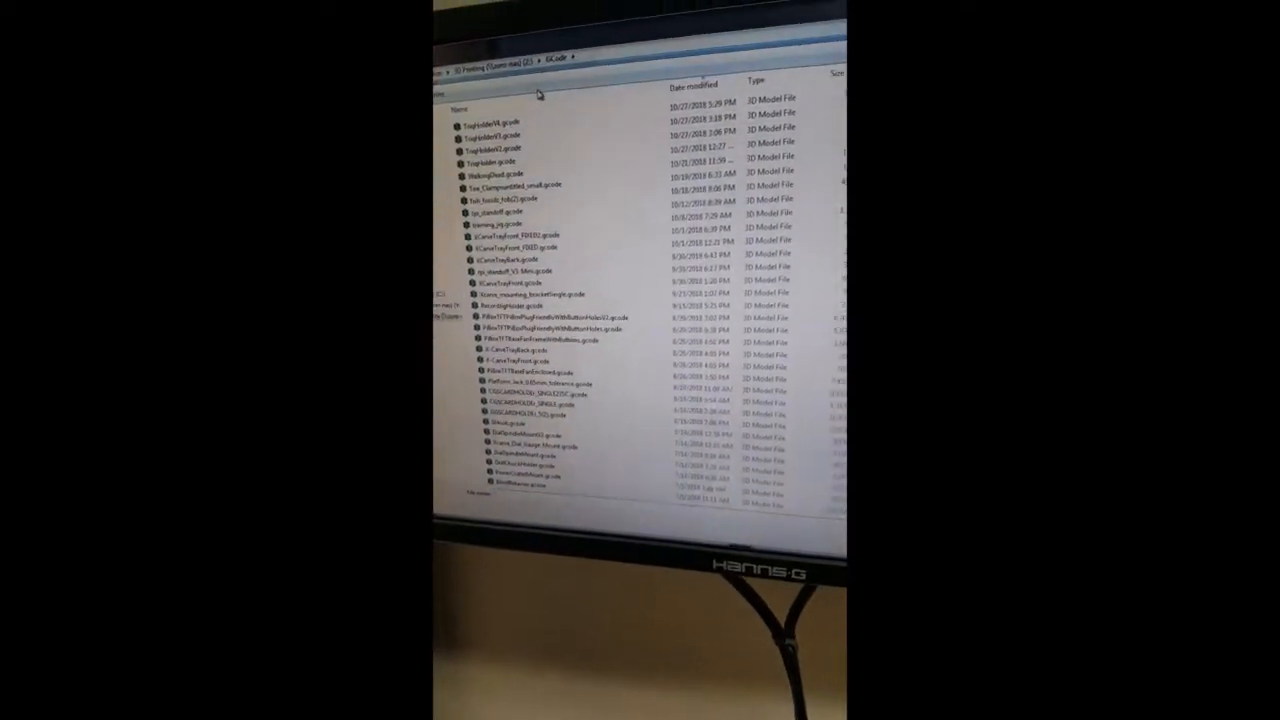